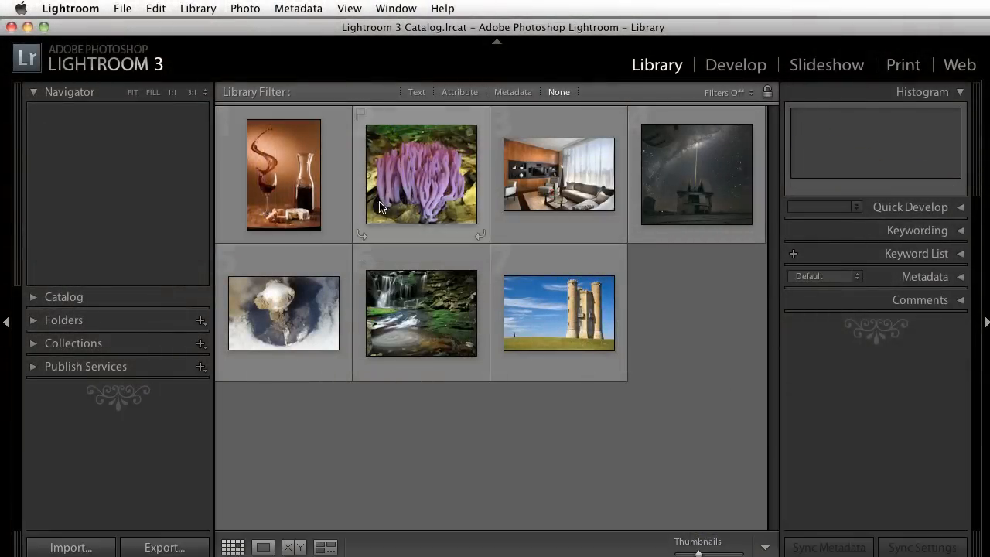
Send the Lightroom photos to Blow Up 3 as plain copies of the originals.
left_click(283, 173)
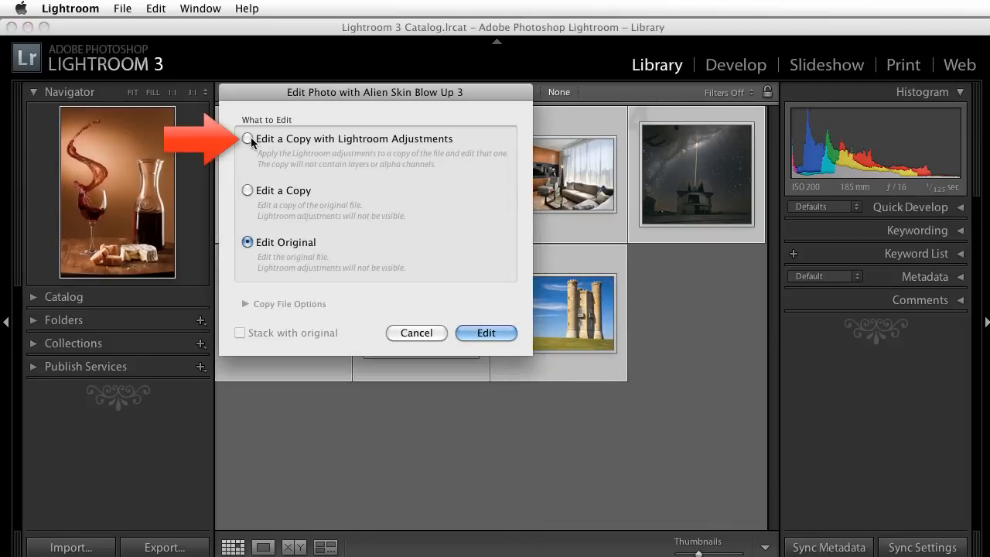
left_click(247, 139)
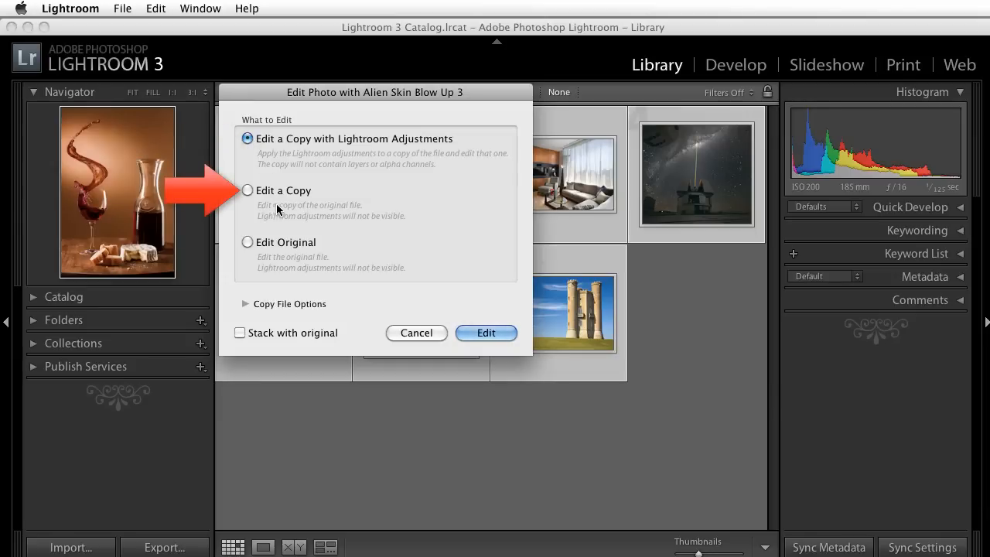
left_click(247, 190)
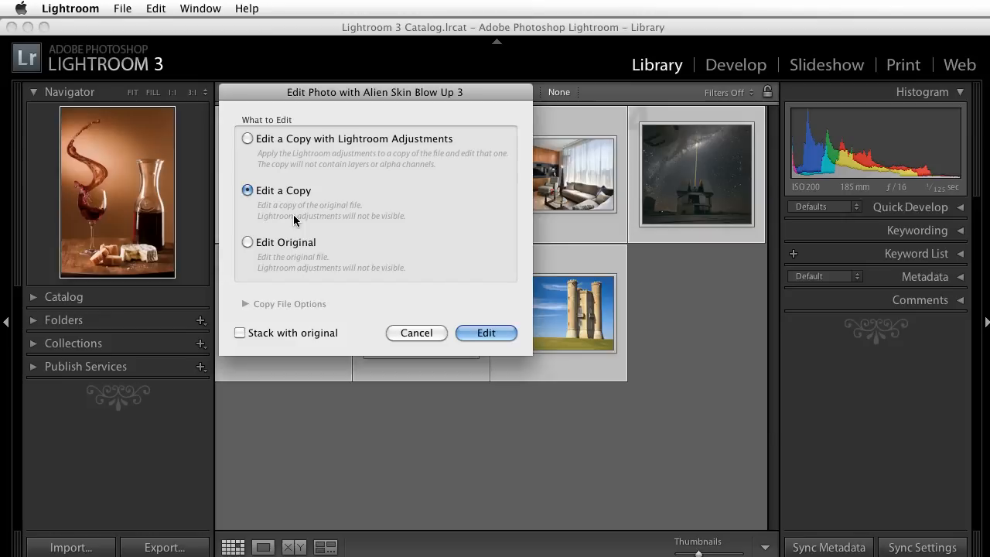
left_click(486, 332)
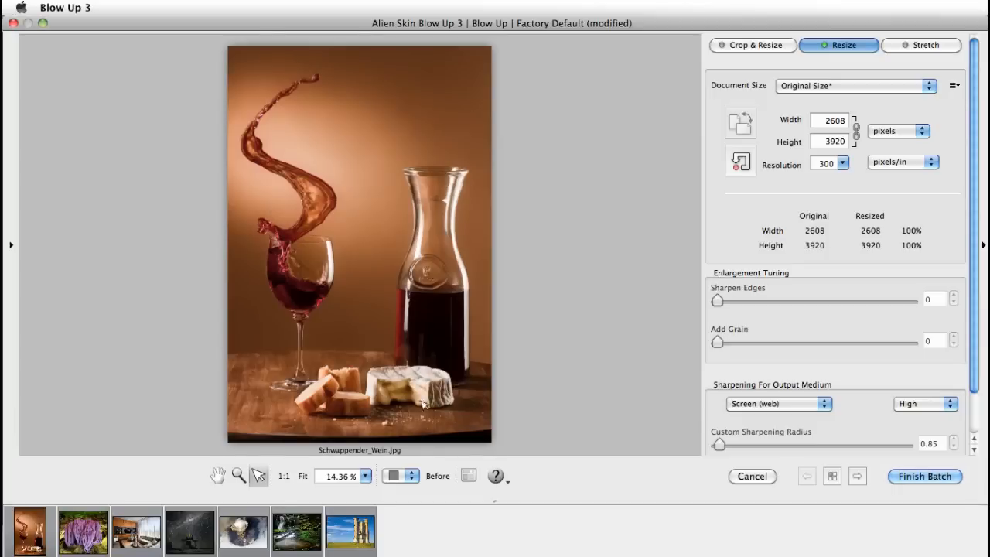
mouse_move(74, 280)
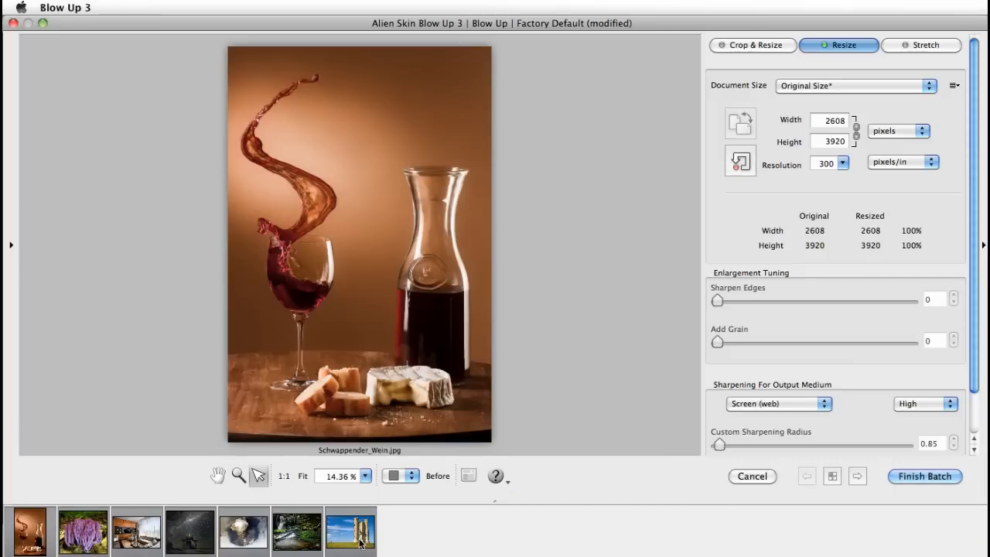
mouse_move(756, 504)
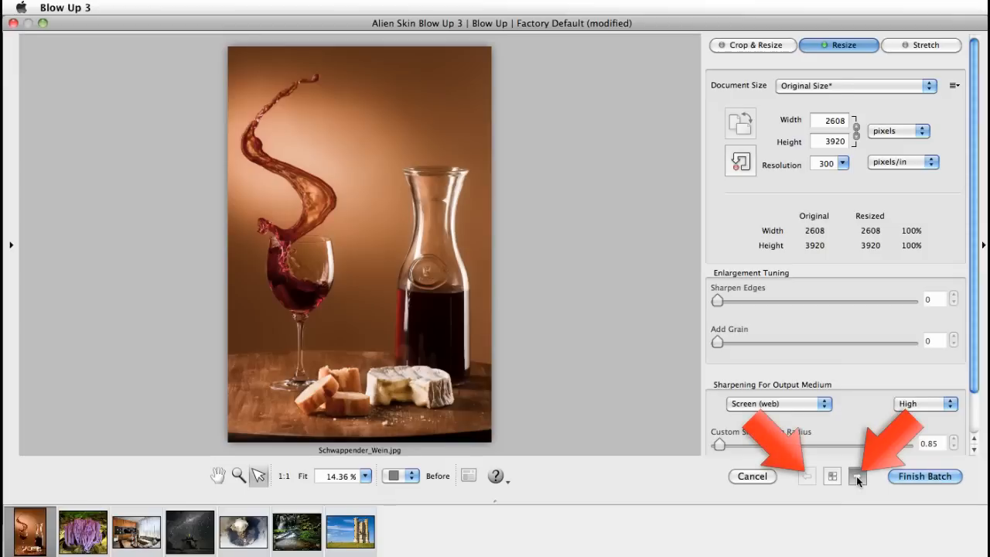
left_click(856, 476)
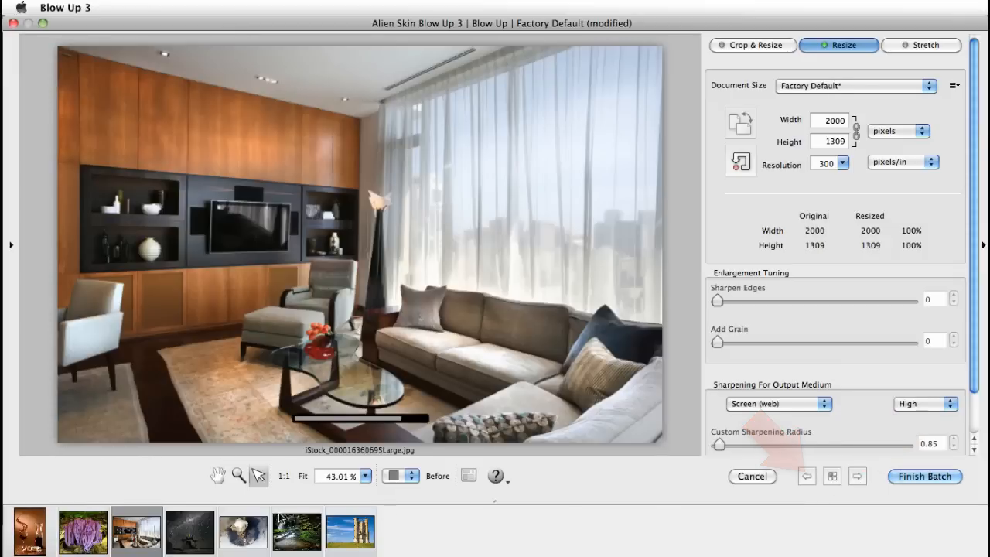
left_click(27, 532)
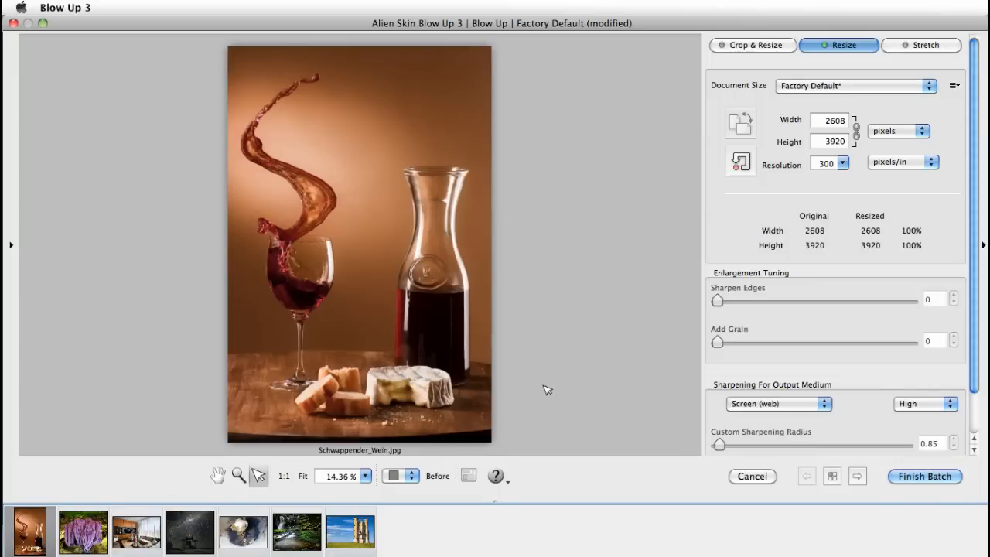
mouse_move(550, 390)
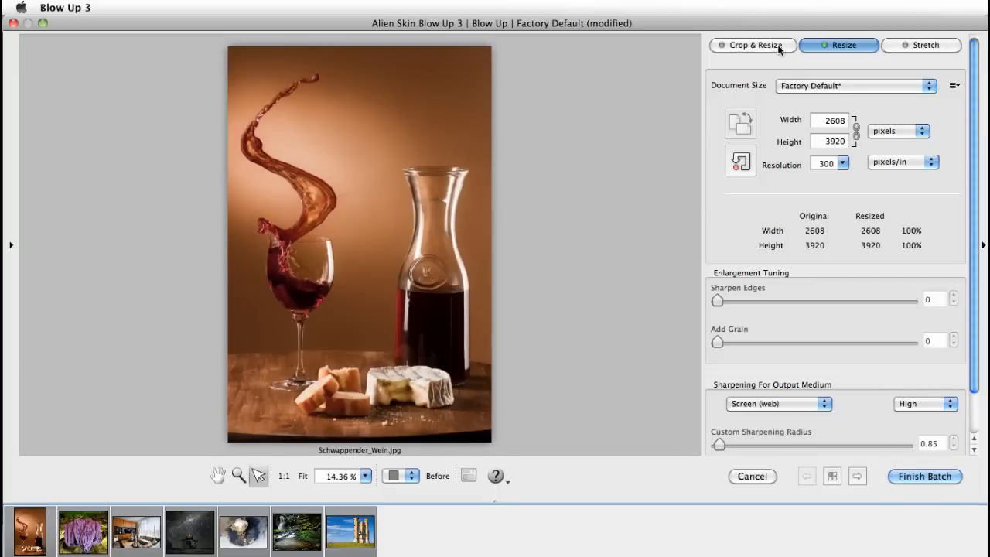
Crop and resize the wine photo to Photographic 5 x 7 inches (1500 × 2100 px).
left_click(752, 44)
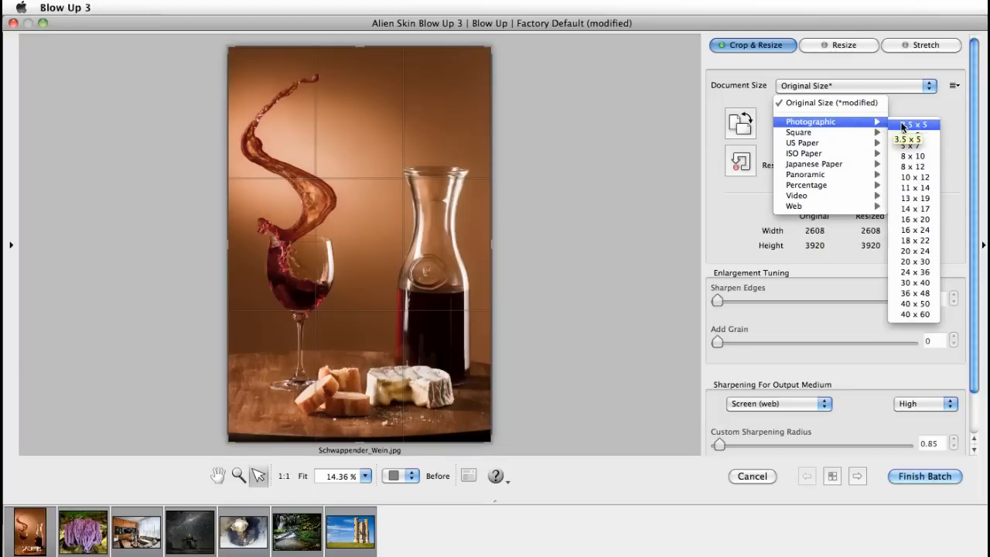
left_click(912, 145)
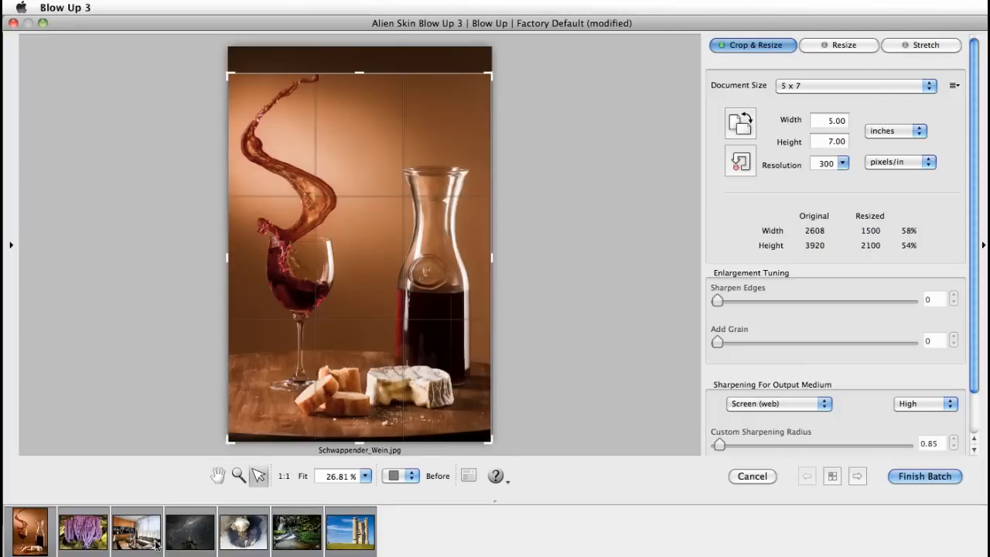
Review the living room, coral fungus, observatory, volcano, waterfall and tower photos at 7 × 5.
left_click(136, 532)
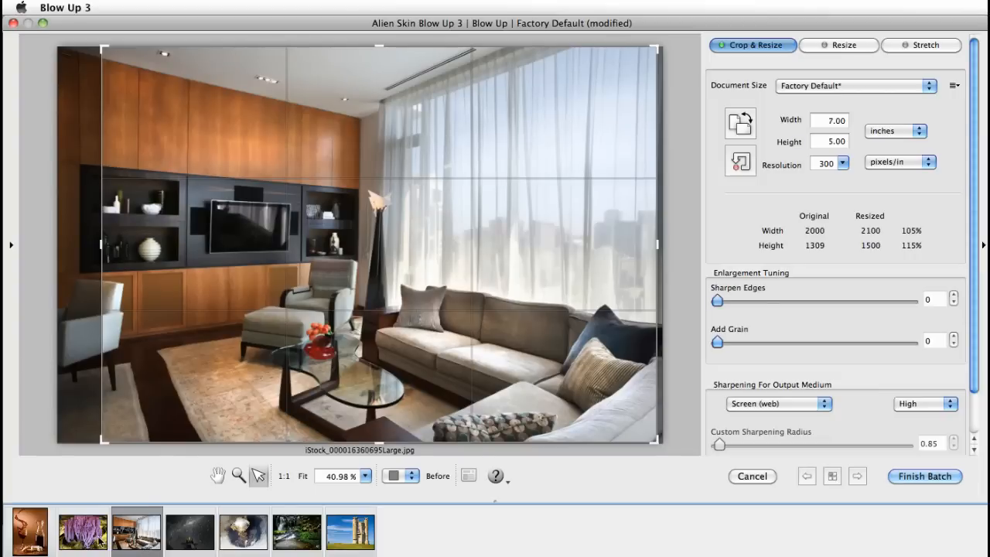
left_click(82, 532)
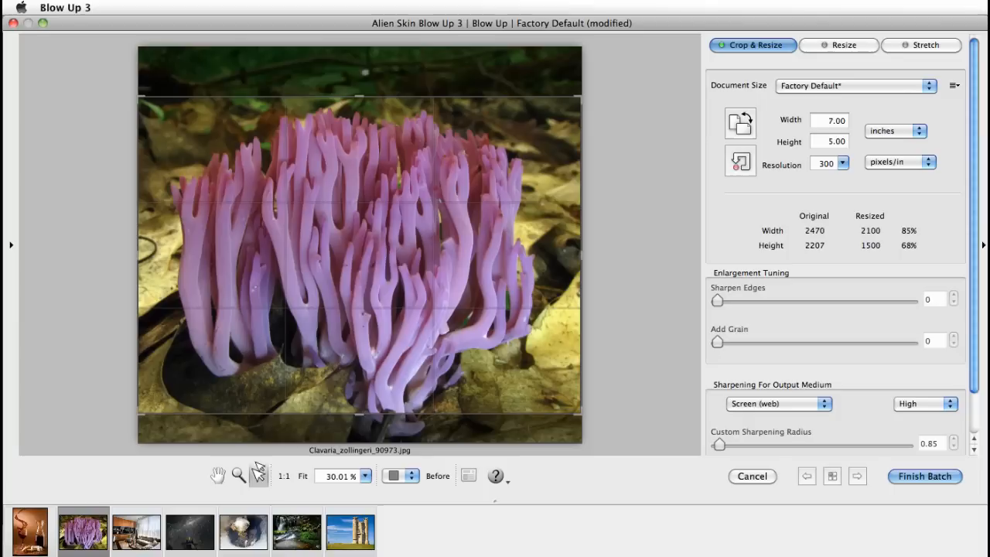
left_click(189, 532)
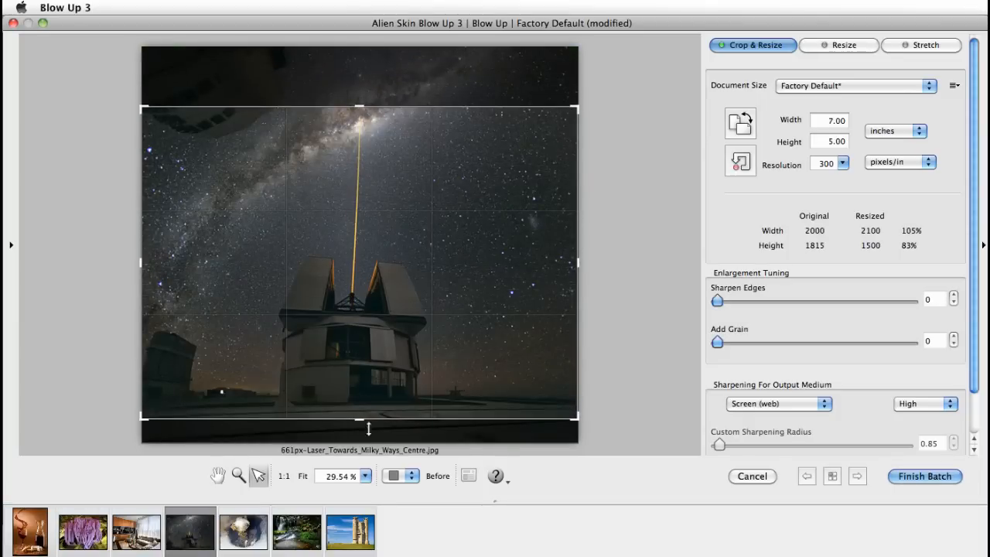
left_click(243, 530)
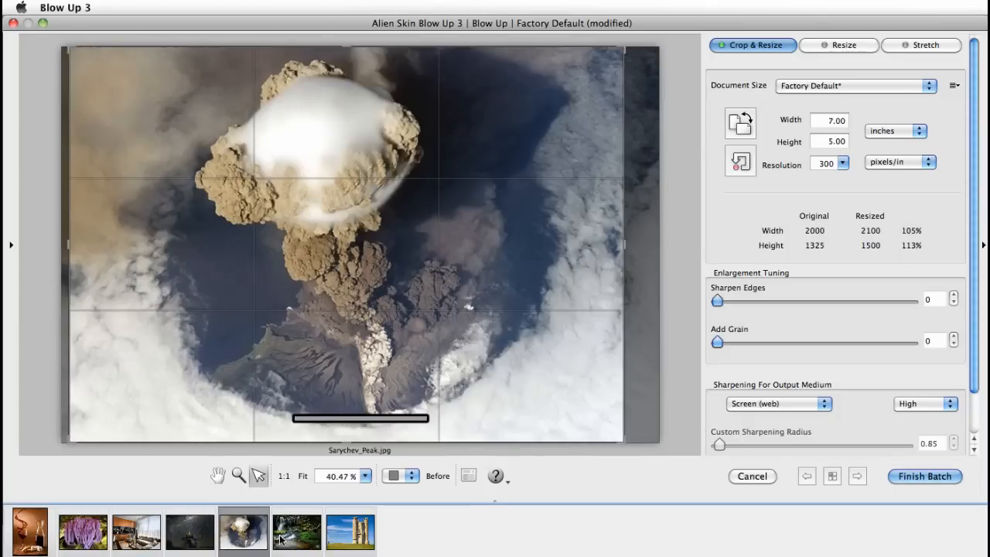
left_click(349, 532)
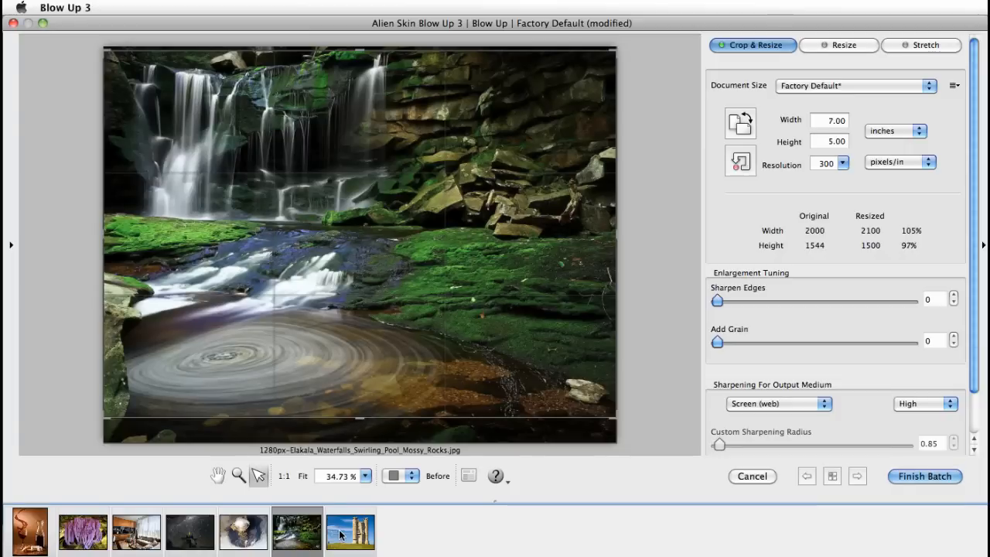
left_click(350, 532)
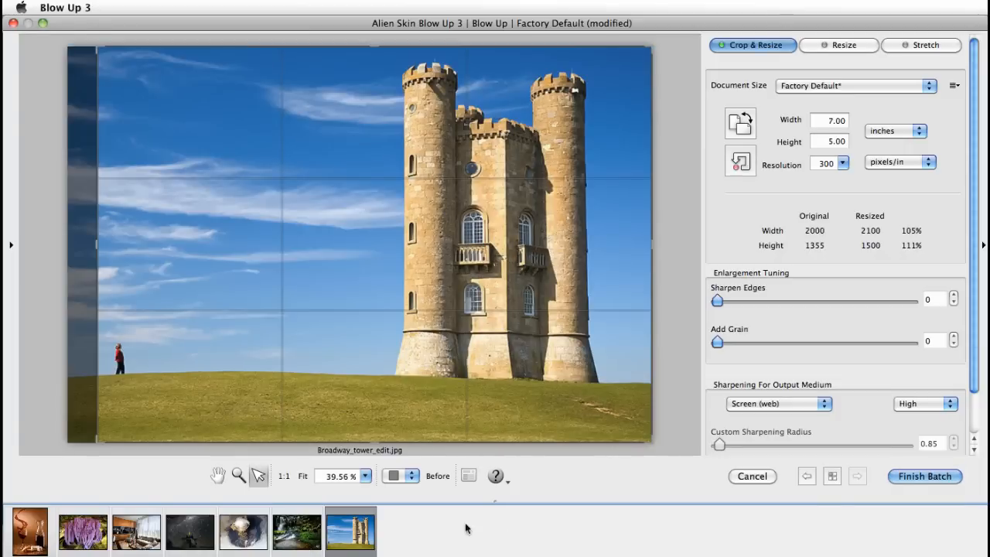